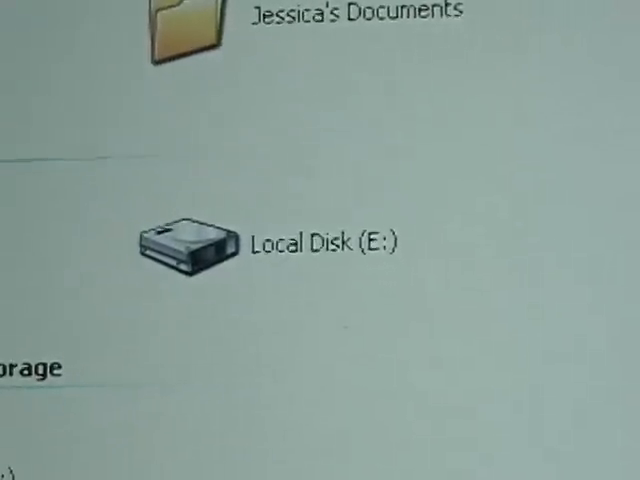
pyautogui.scroll(3)
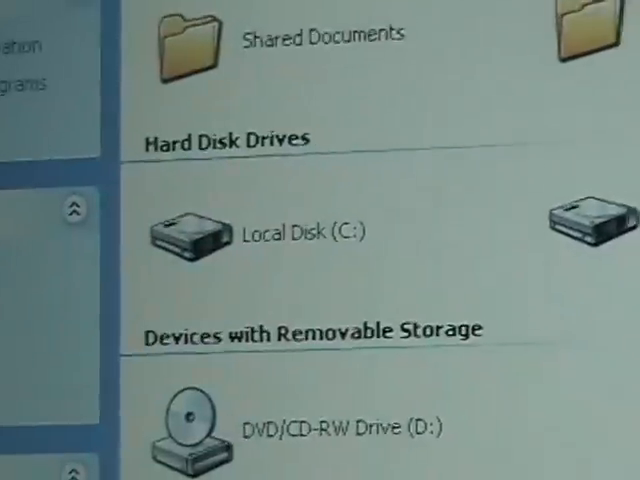
pyautogui.scroll(-3)
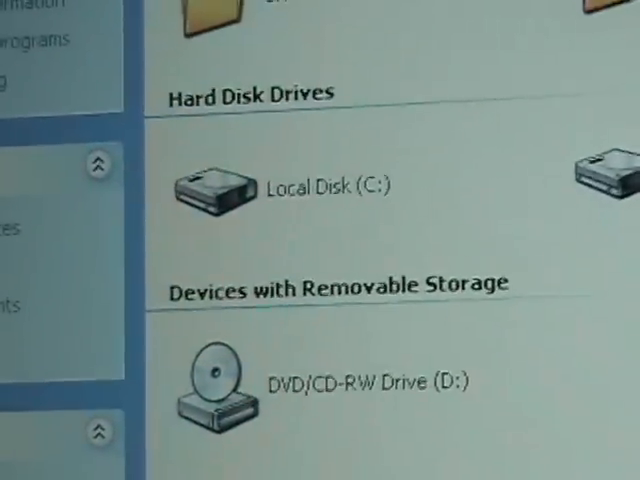